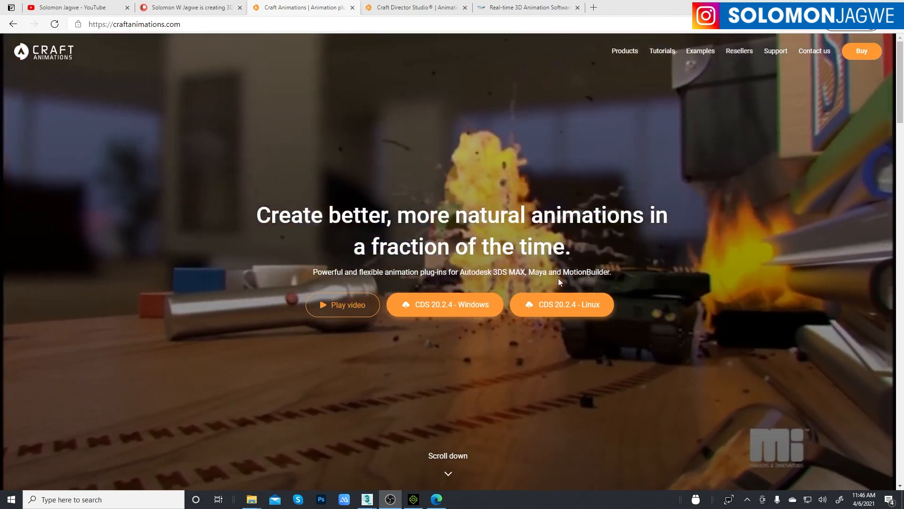
mouse_move(648, 295)
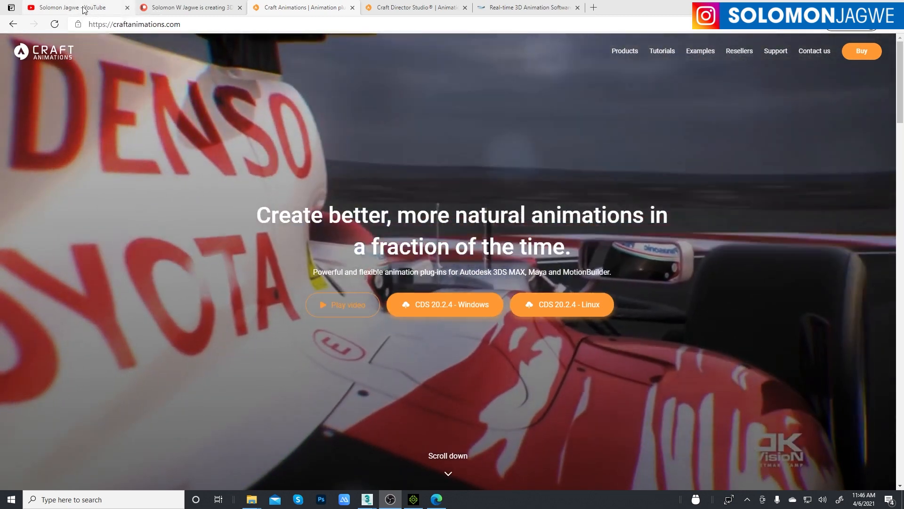
- View Solomon Jagwe's YouTube channel, then his Patreon creator page
click(78, 8)
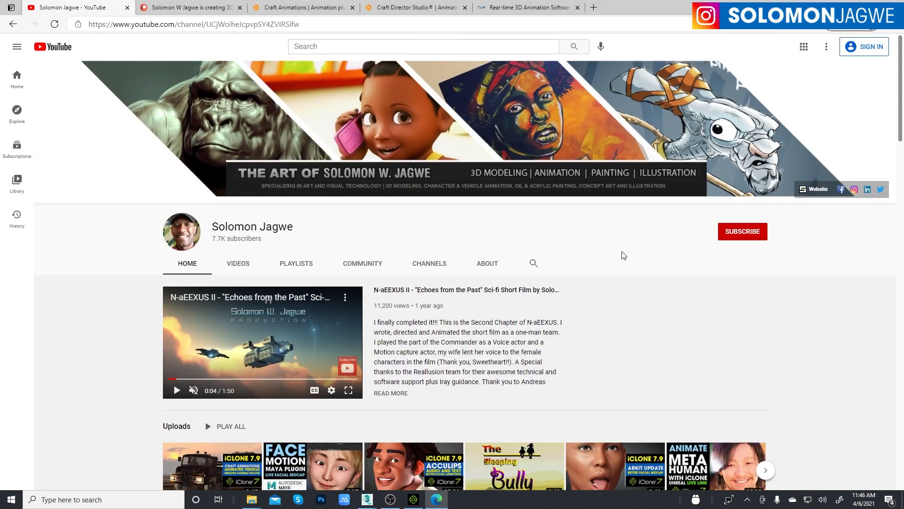
mouse_move(718, 279)
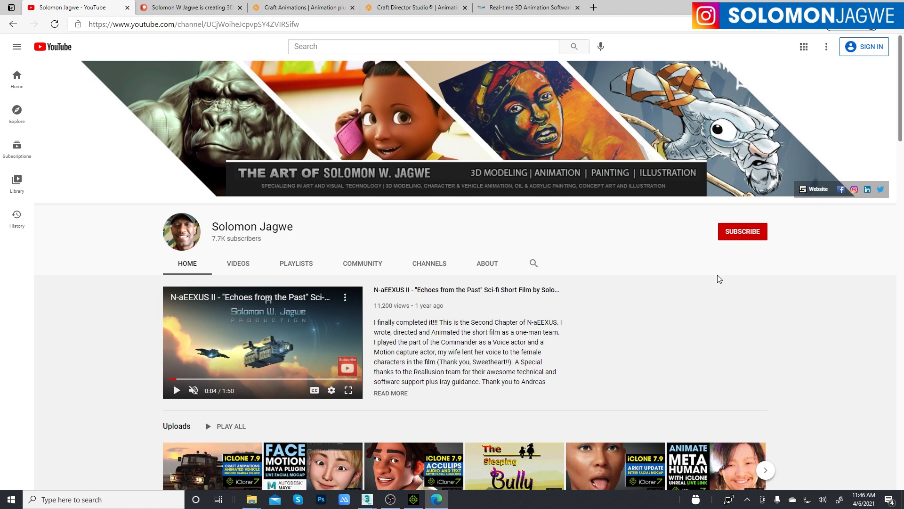
mouse_move(421, 229)
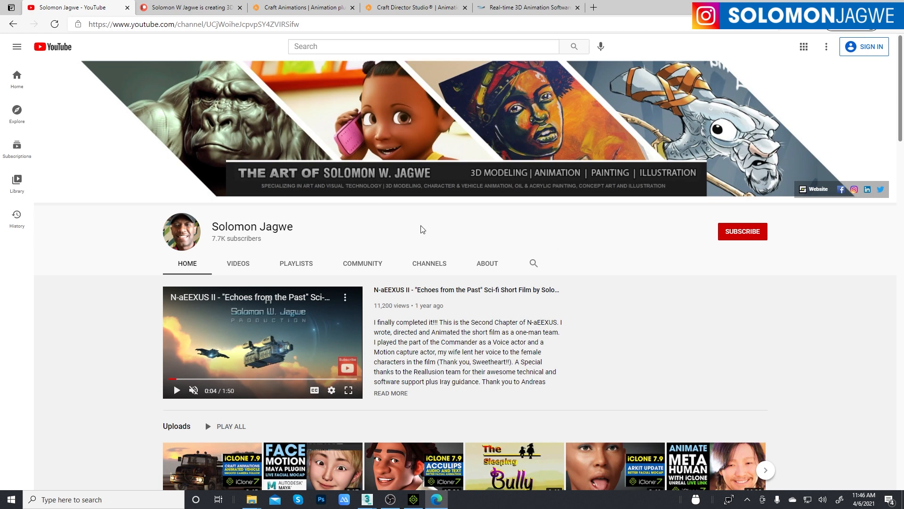
mouse_move(257, 242)
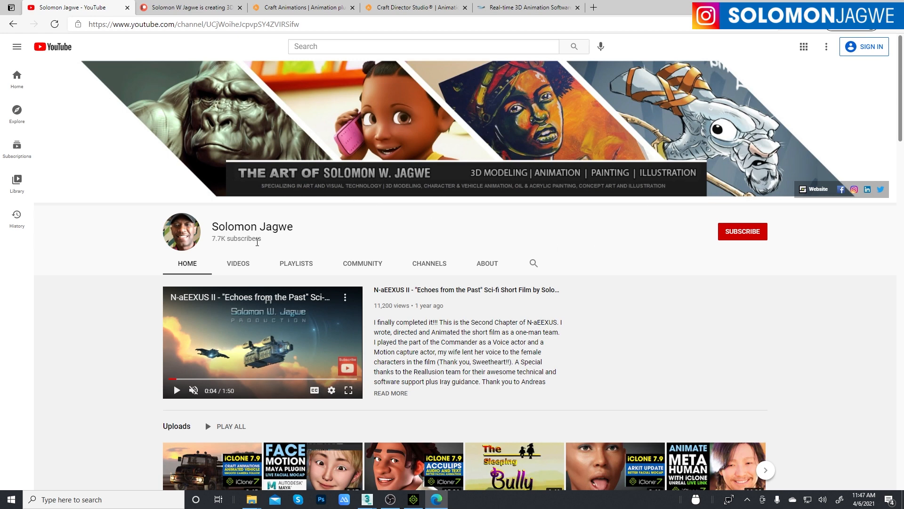
click(188, 8)
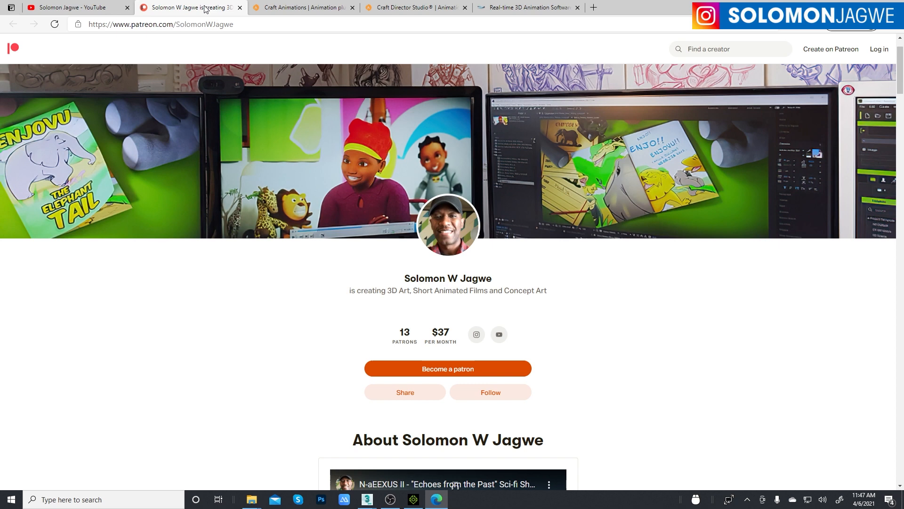
scroll(down, 3)
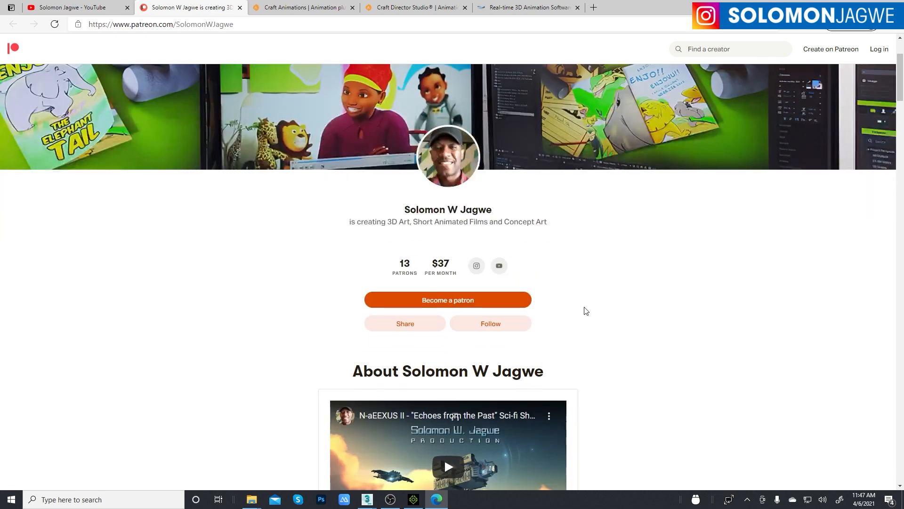
scroll(up, 3)
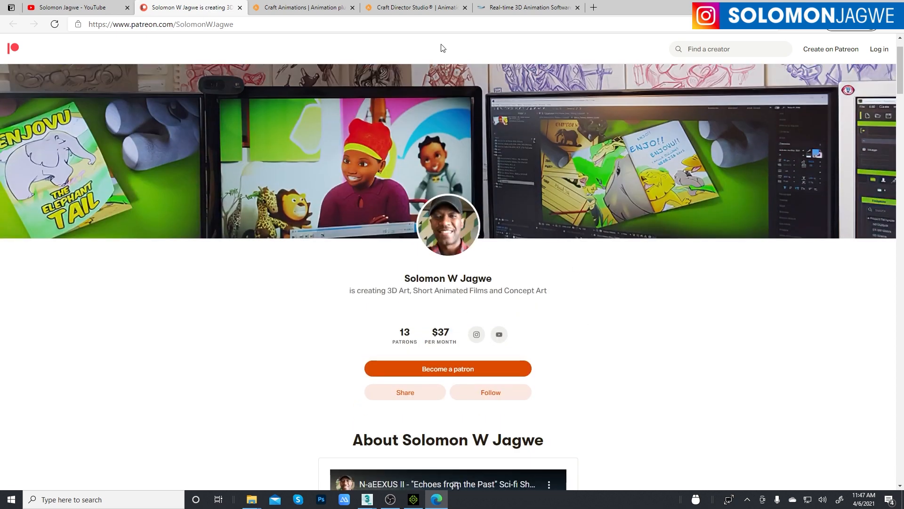
- Show the Craft Director Studio product page, glancing at the Craft Animations homepage in between
click(302, 7)
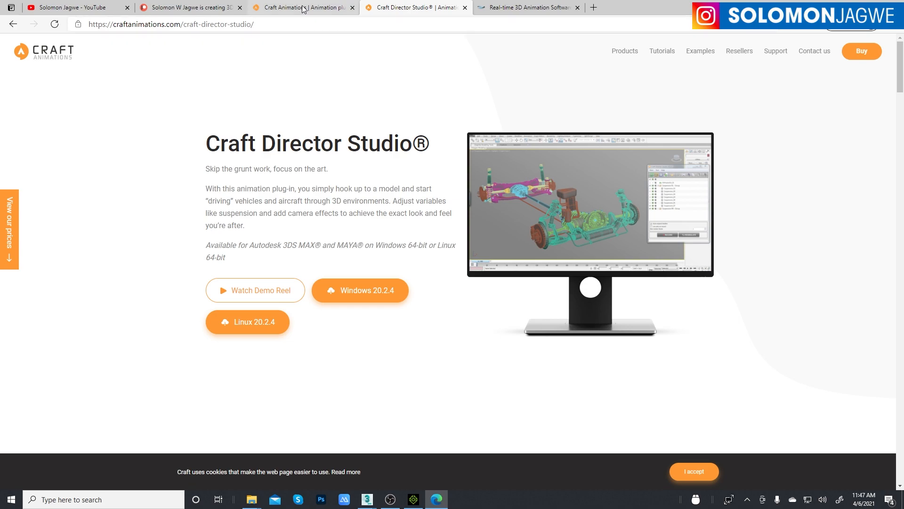
click(42, 51)
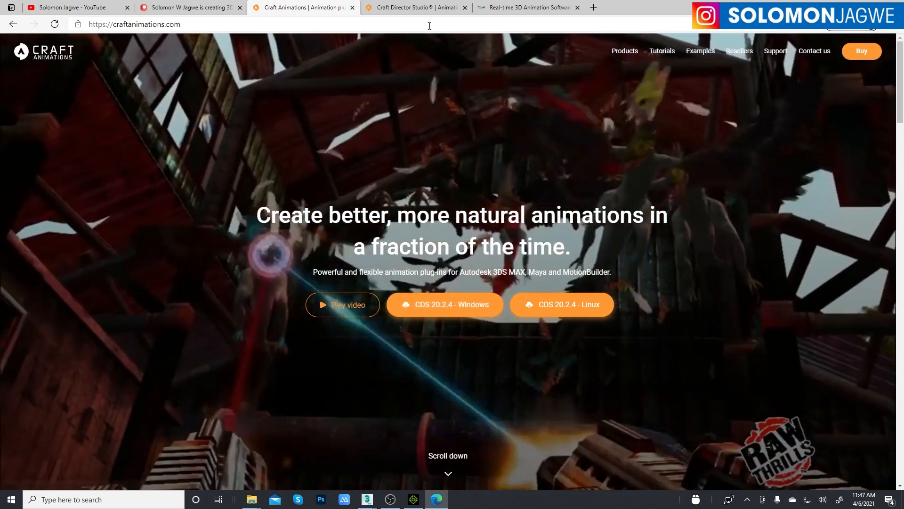
click(415, 7)
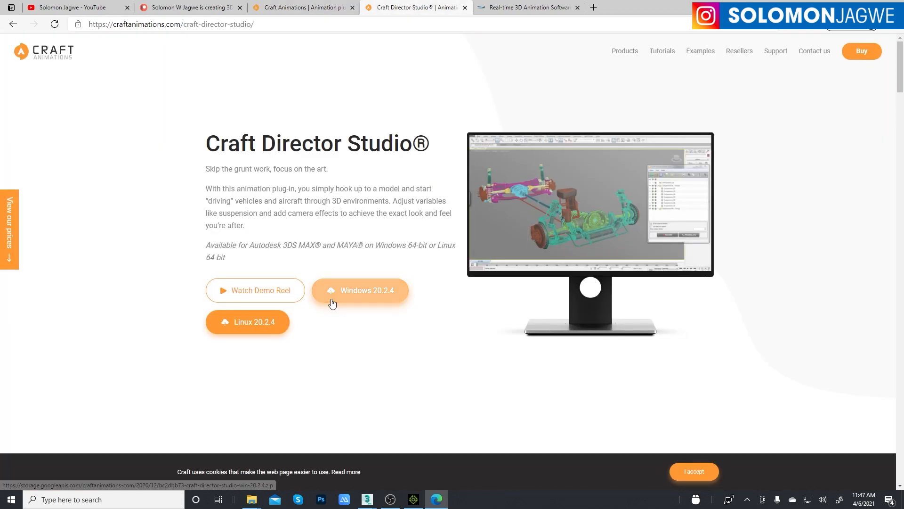
mouse_move(307, 257)
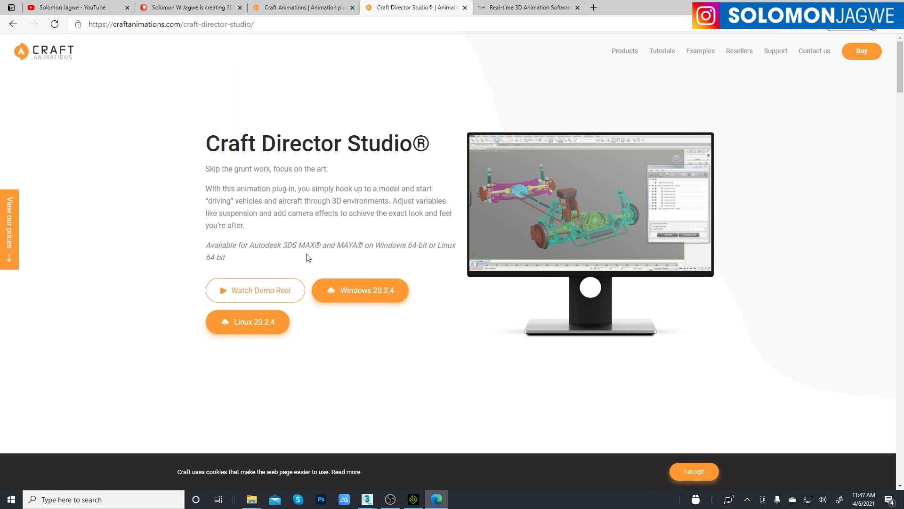
mouse_move(434, 255)
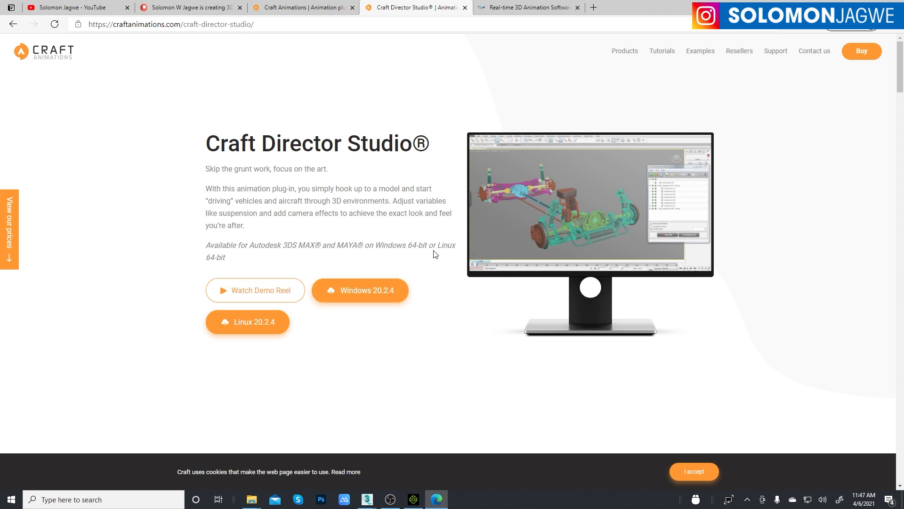
mouse_move(574, 414)
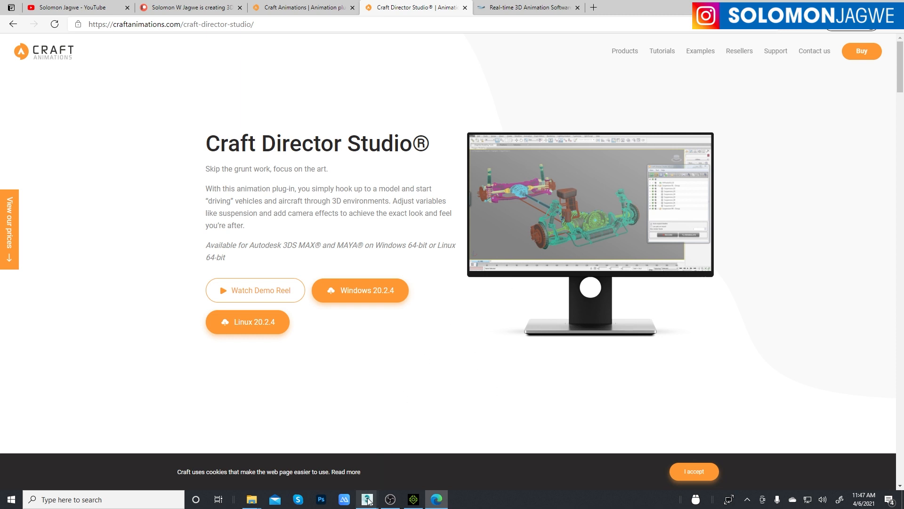
- Switch to the 3ds Max truck rig scene and load the Craft Director Studio utility
click(366, 500)
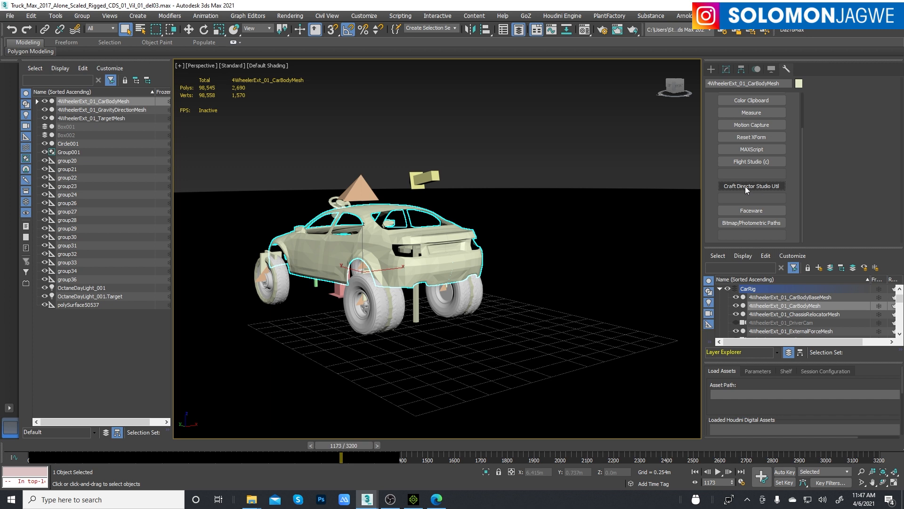
click(751, 186)
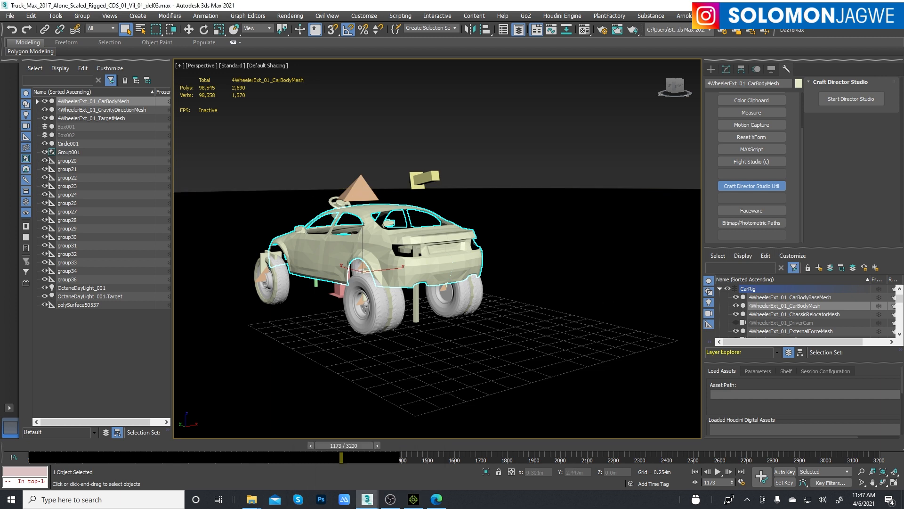
- Start Director Studio so its window lists the 4WheelerExt_01 rig
click(751, 185)
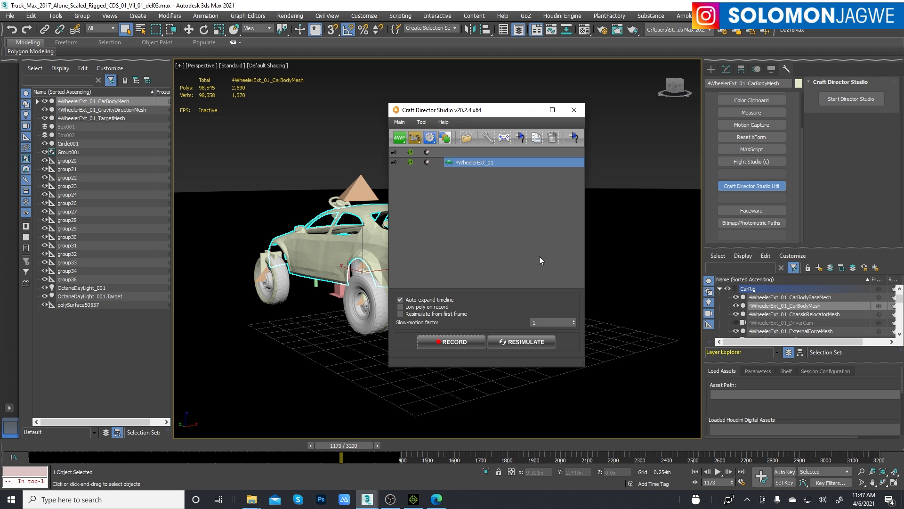
mouse_move(504, 260)
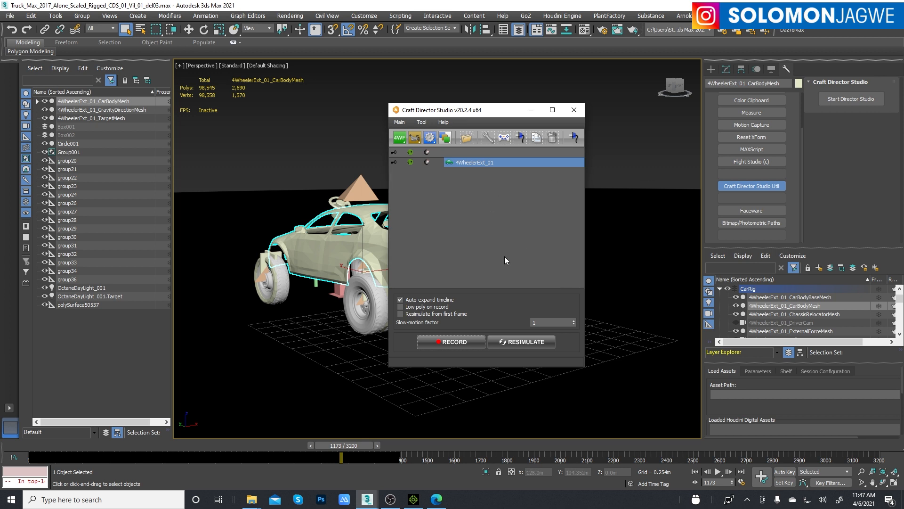
mouse_move(453, 341)
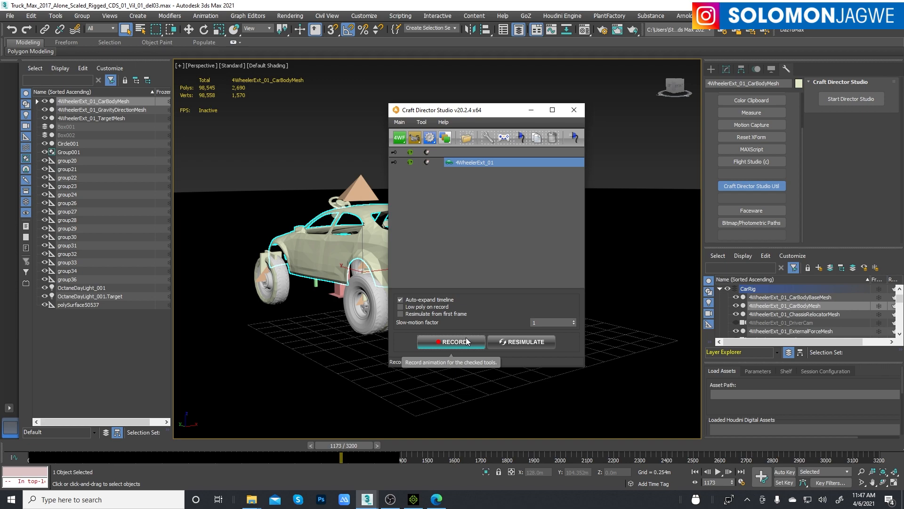
mouse_move(504, 138)
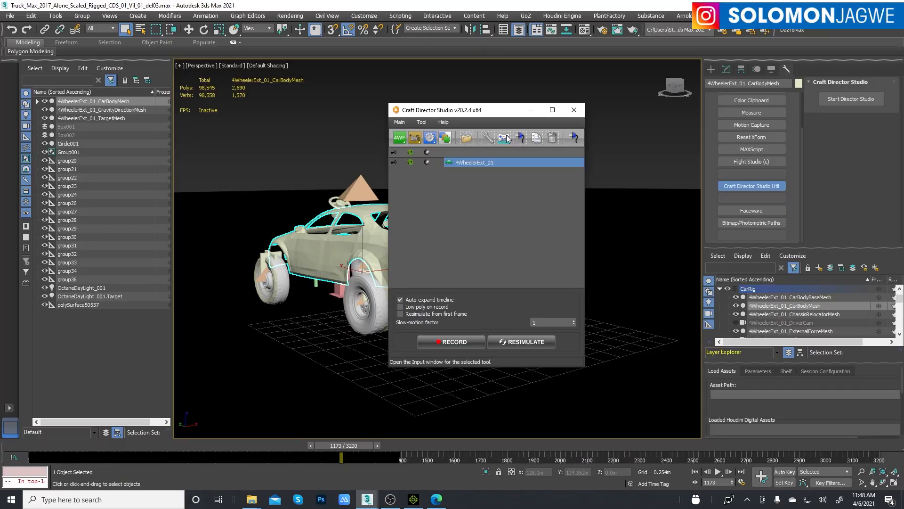
- Choose the Example: joystick profile for 4WheelerExt_01 and map Booster to button B
click(506, 137)
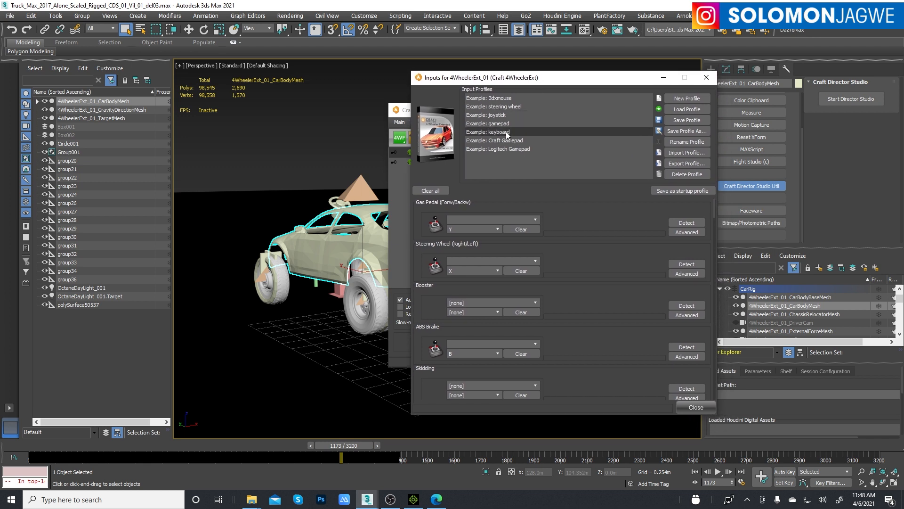
click(493, 115)
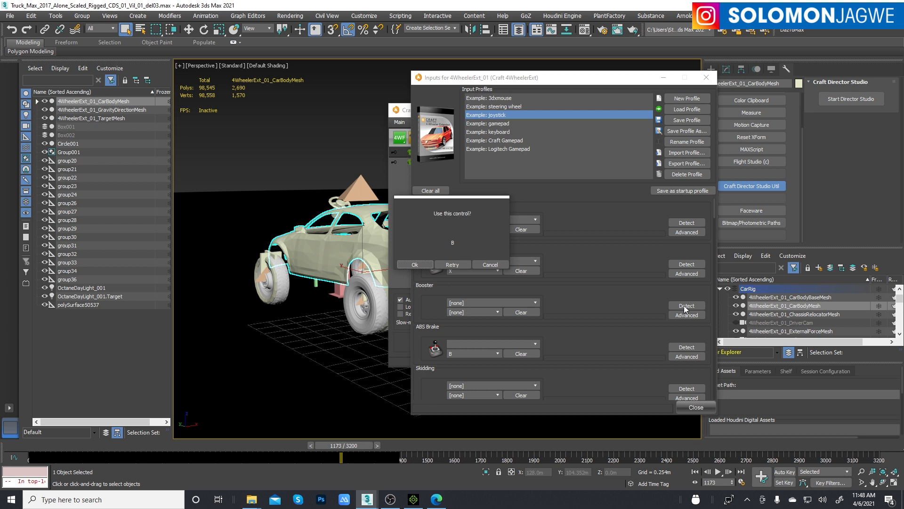
click(414, 264)
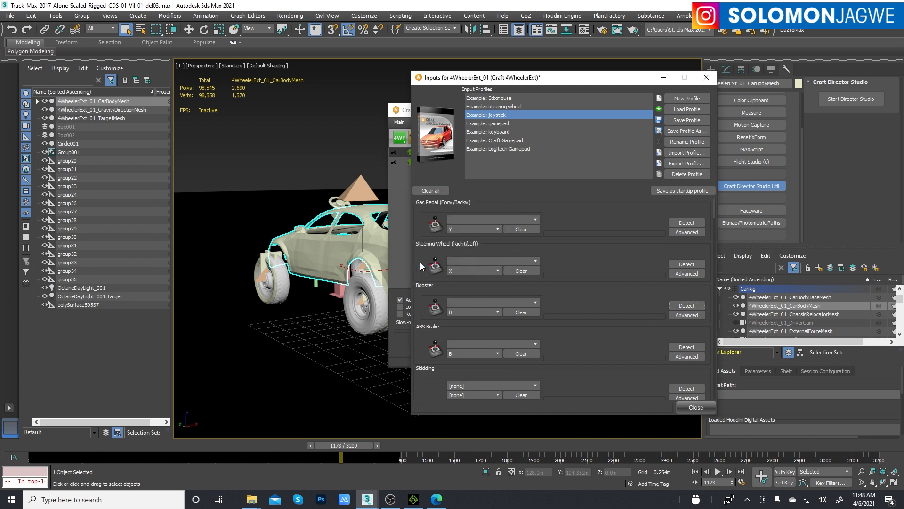
mouse_move(611, 343)
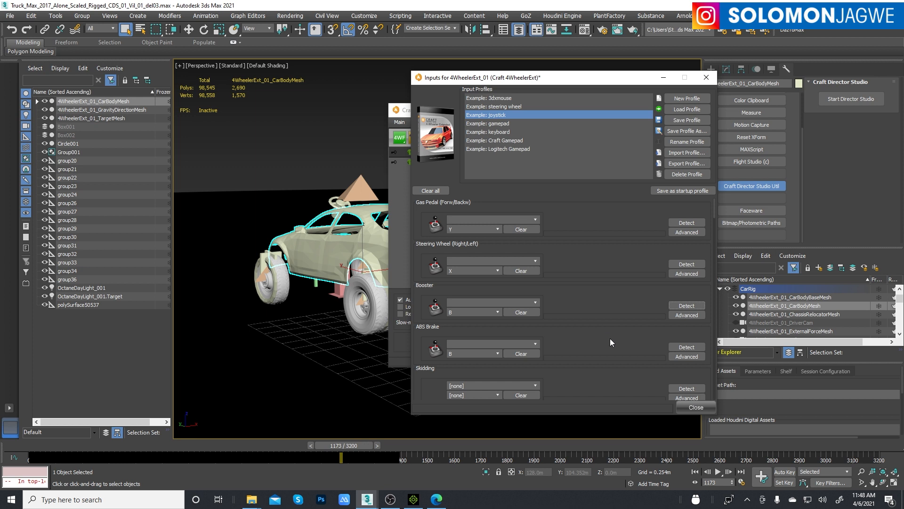